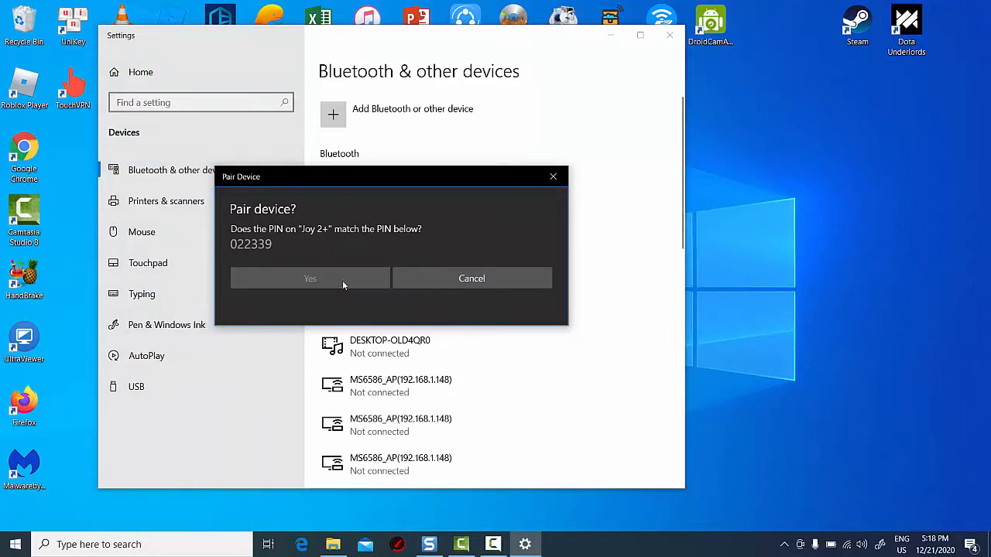
Confirm the matching PIN to pair the Joy 2+ phone and dismiss the success message.
left_click(310, 279)
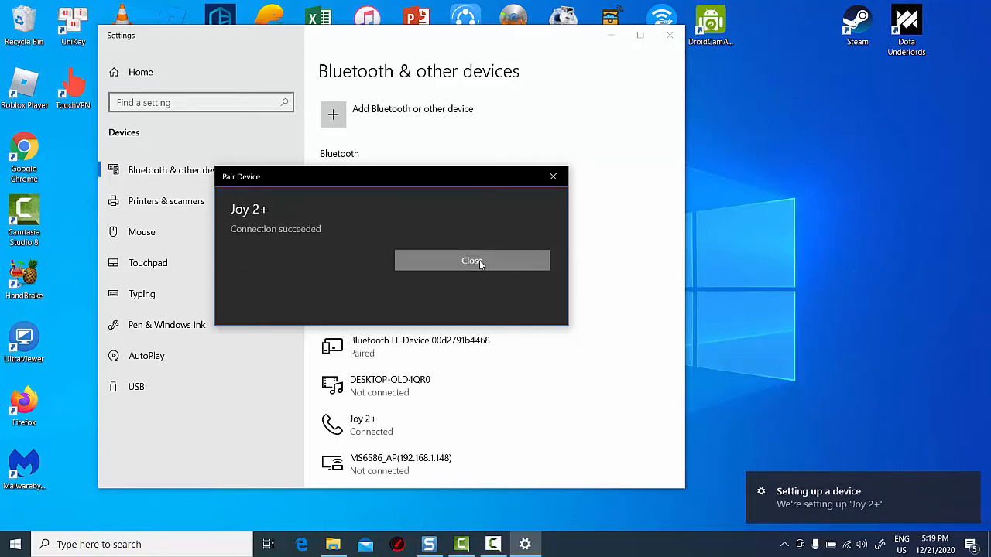
left_click(472, 260)
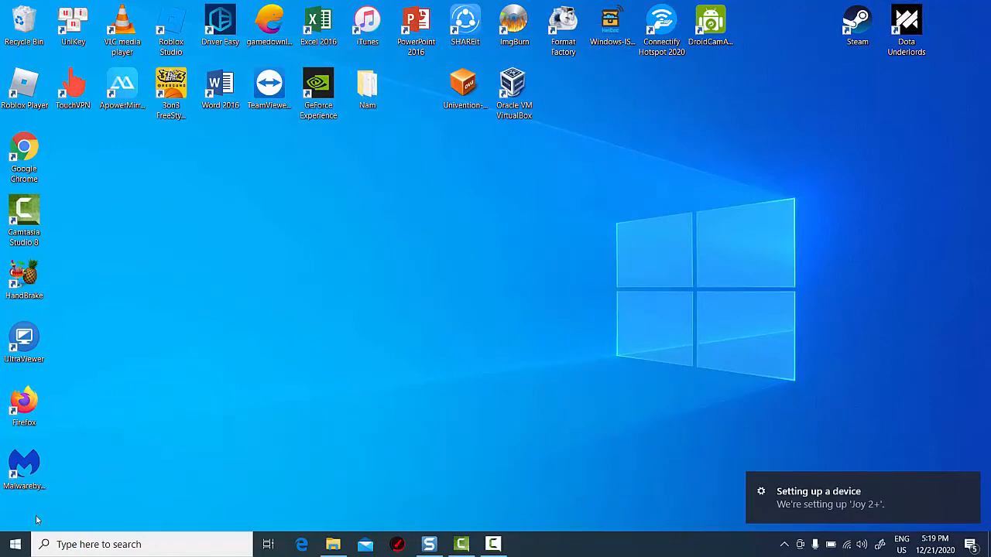
Reach Accounts > Sign-in options and expand the Password sign-in option.
left_click(15, 546)
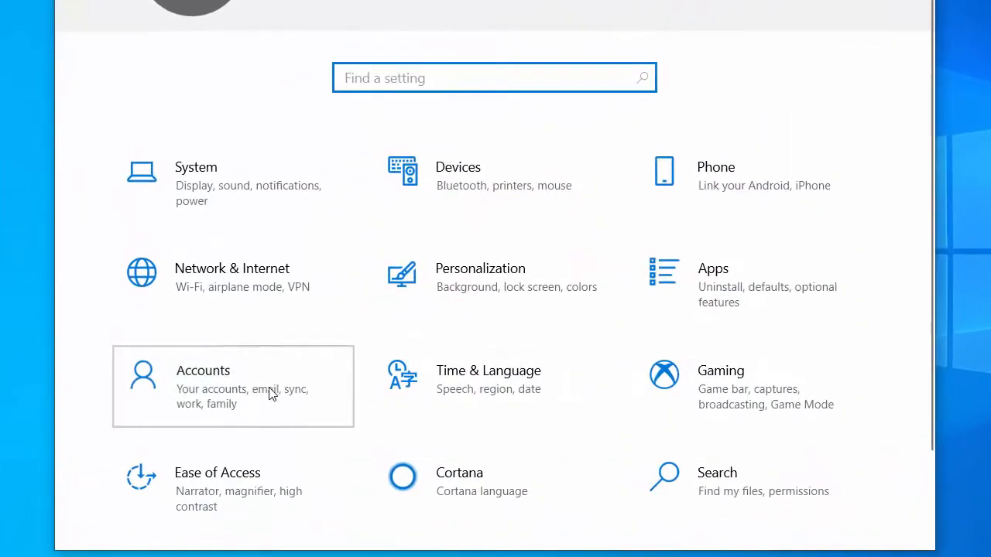
left_click(232, 387)
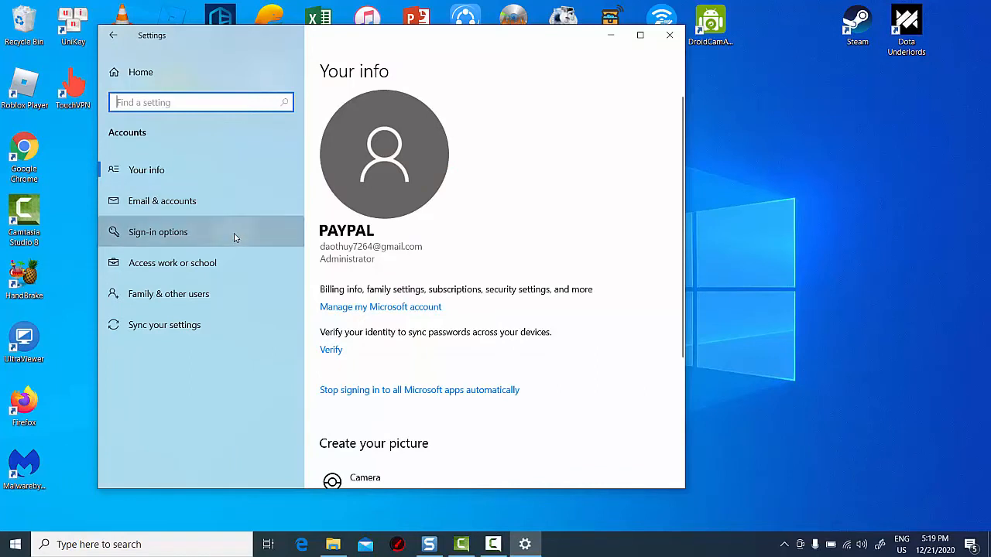
left_click(158, 233)
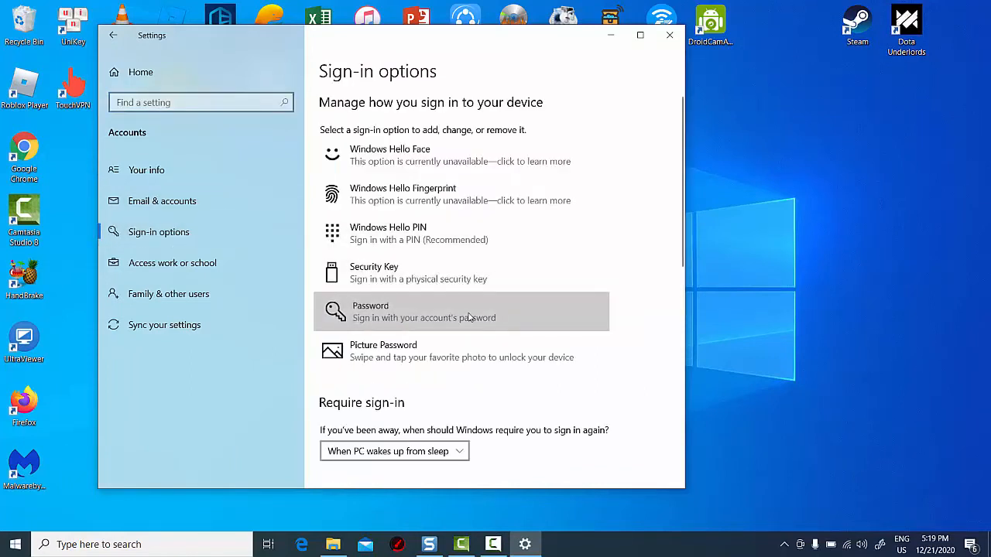
left_click(461, 312)
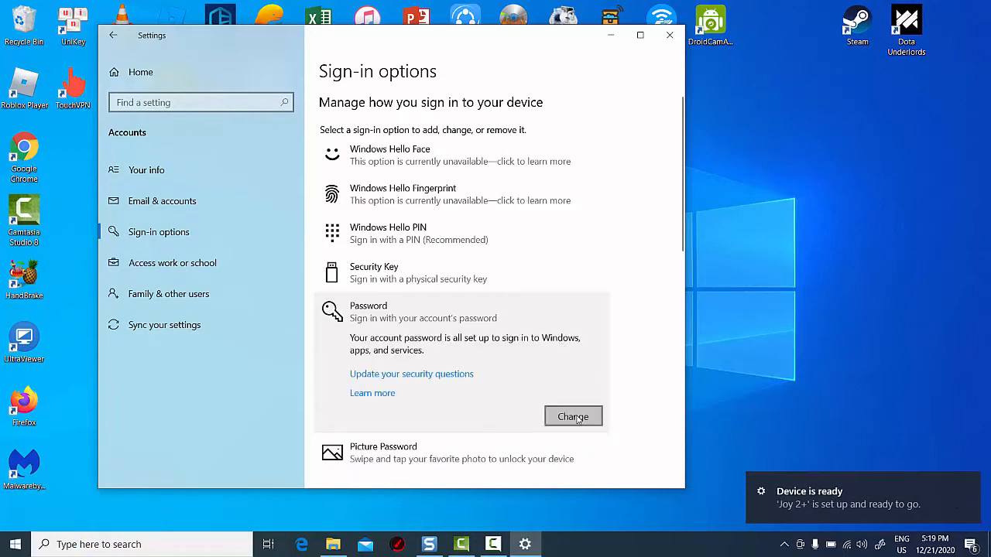
mouse_move(573, 403)
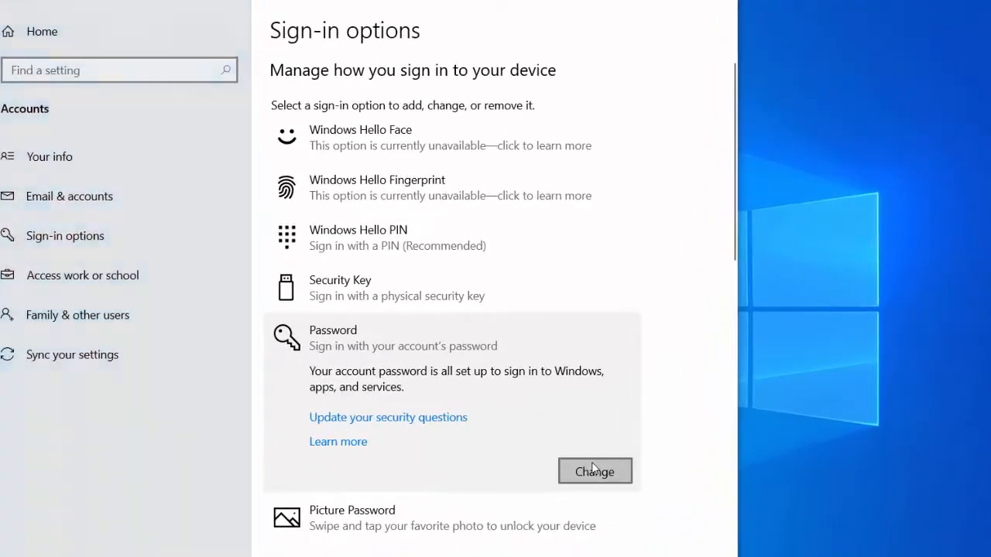
left_click(595, 470)
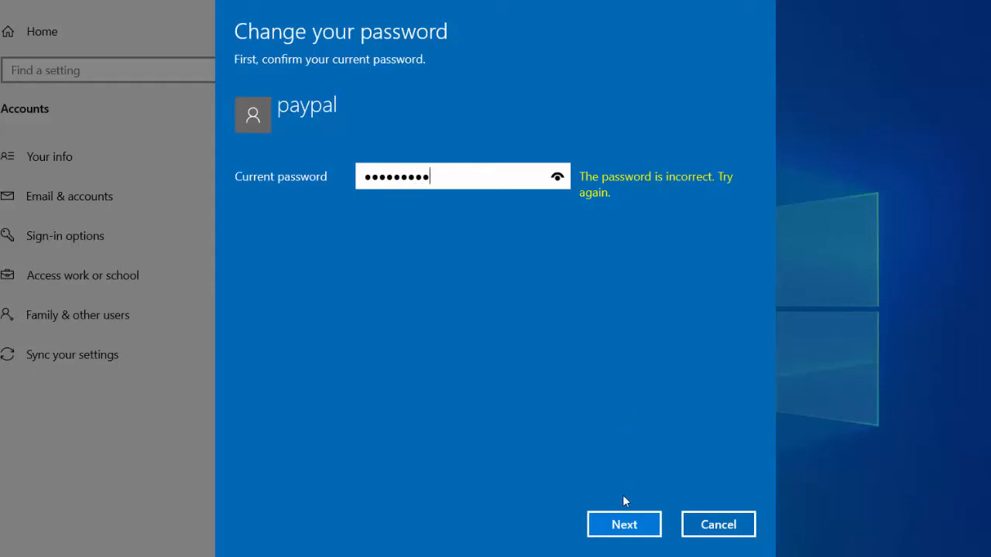
left_click(624, 524)
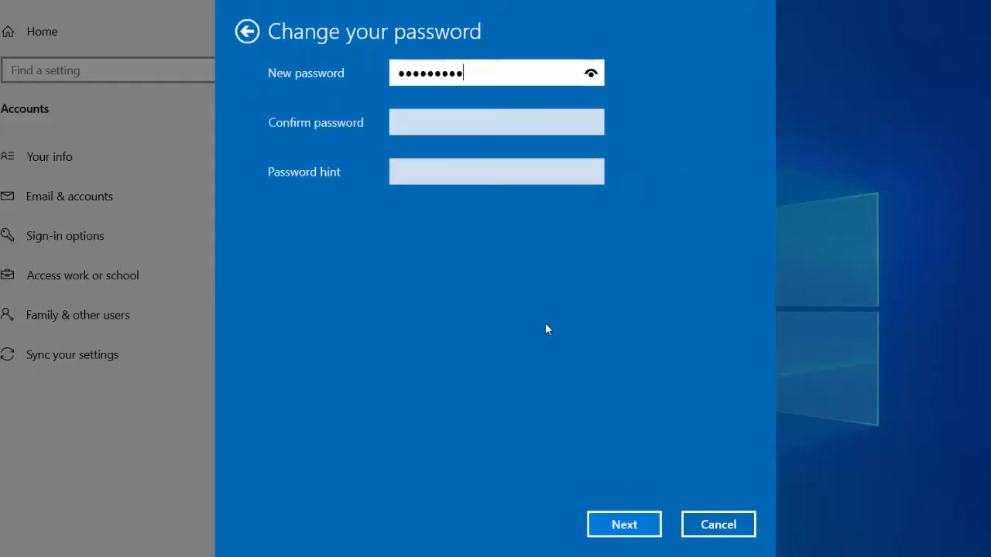
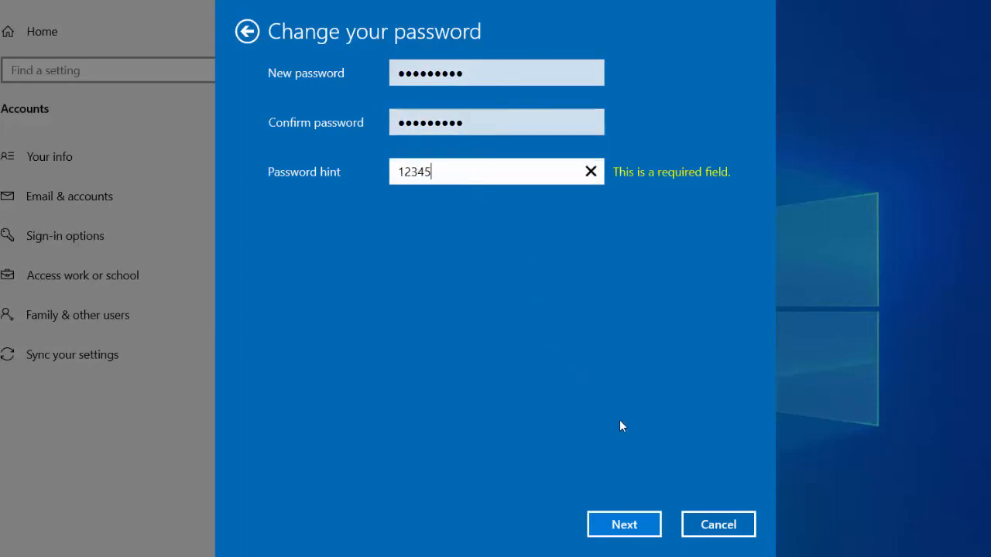
left_click(625, 523)
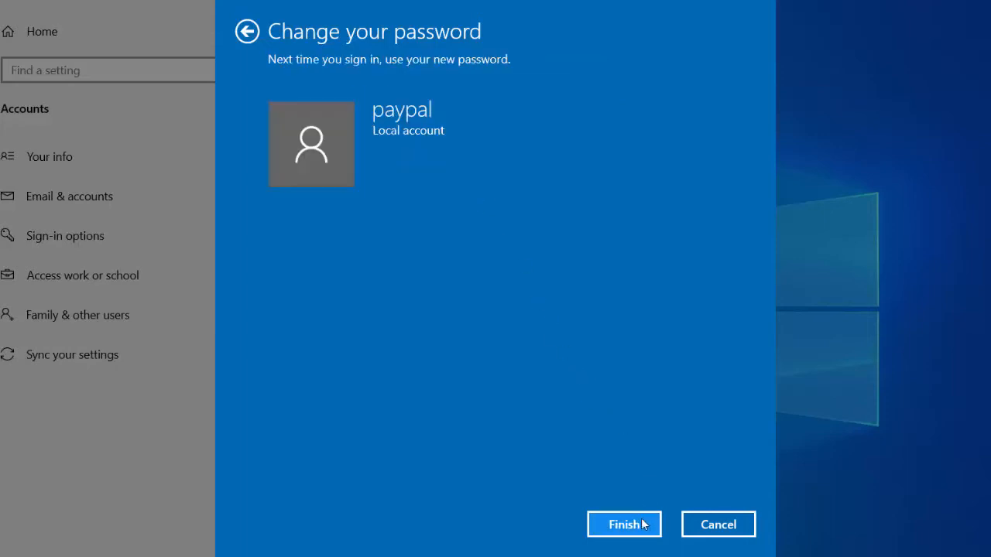
left_click(624, 523)
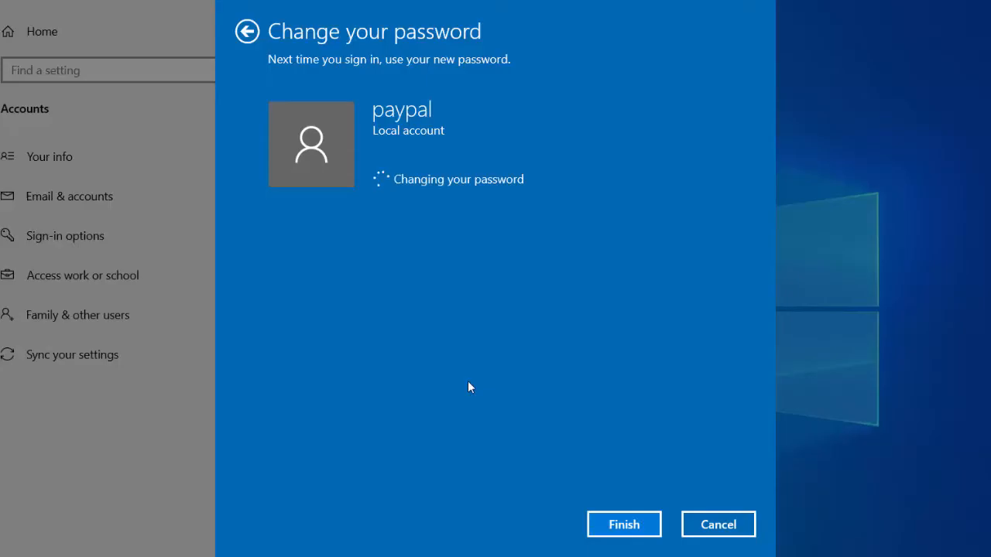
left_click(622, 524)
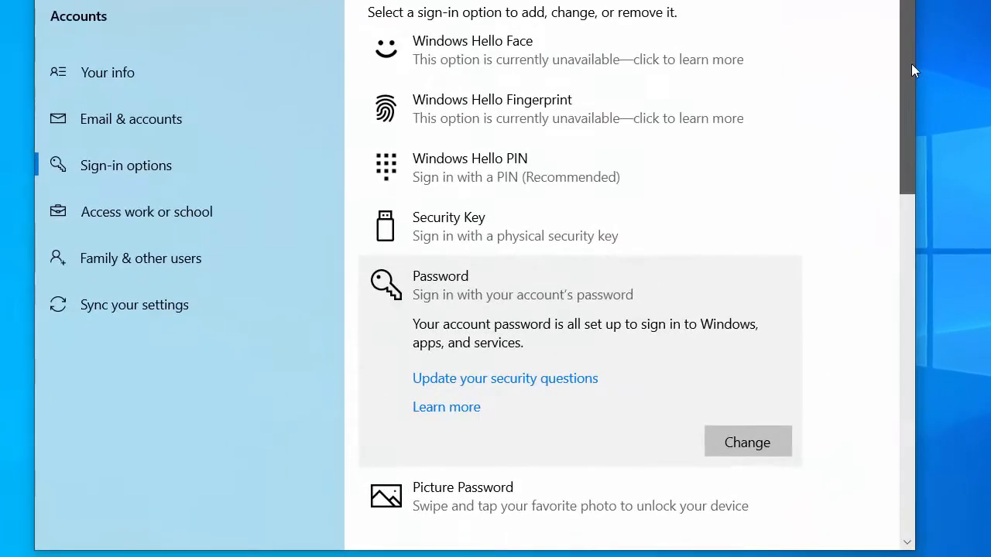
Tick 'Allow Windows to automatically lock your device when you're away' under Dynamic lock.
scroll("down", 3)
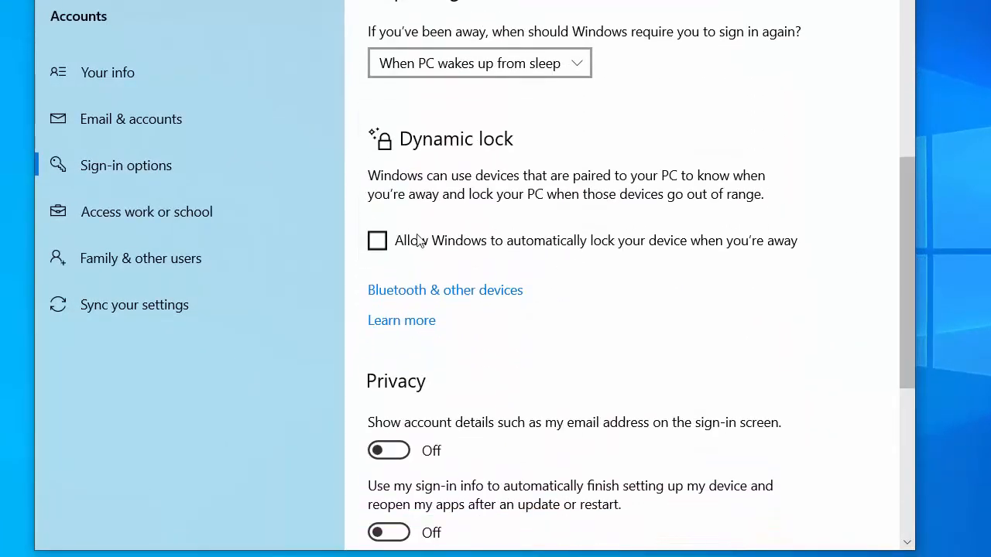
left_click(378, 241)
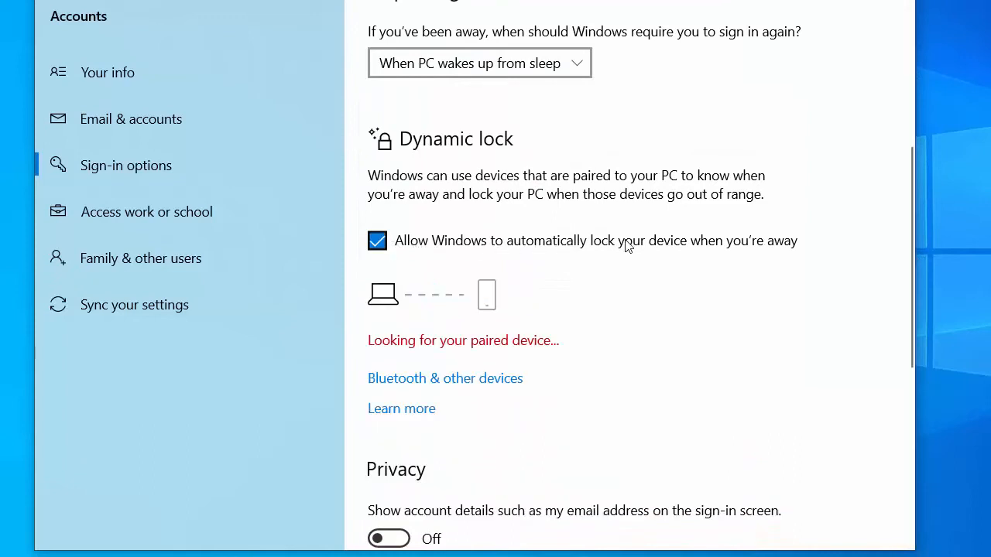